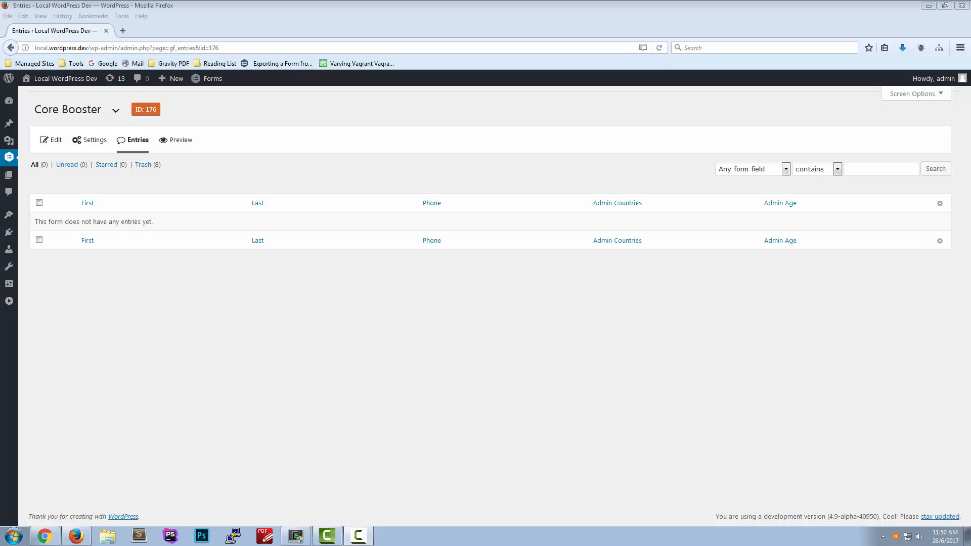
# Step: Launch a live preview of the Core Booster form from its entries page
pyautogui.click(177, 139)
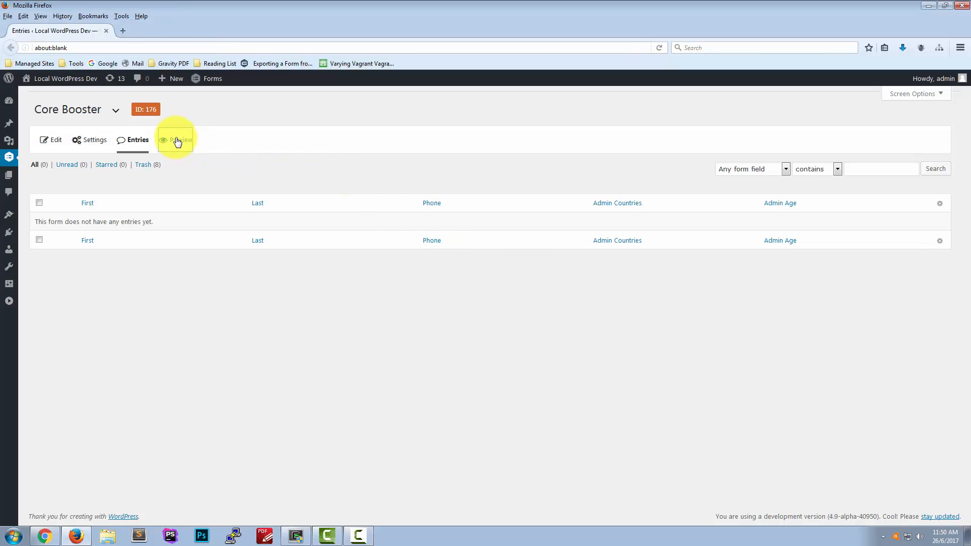
# Step: Submit a sample entry with first name, age range 45-54, Green desk colour and Registered Post shipping
pyautogui.click(176, 140)
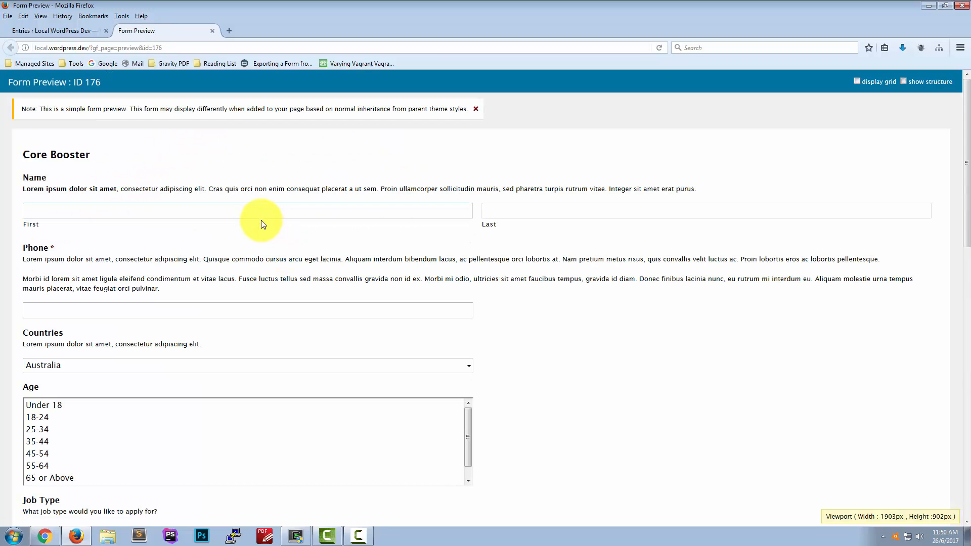
pyautogui.write('First')
pyautogui.write('Last')
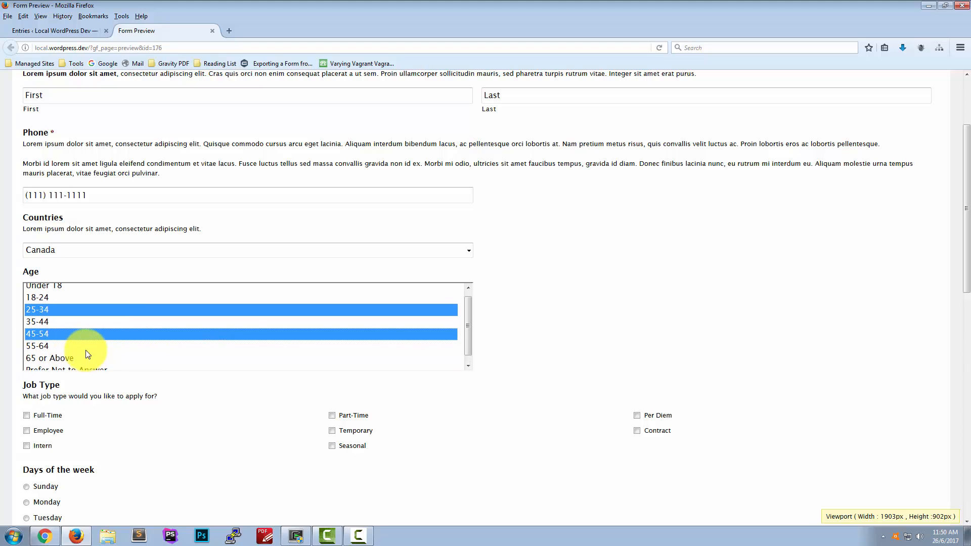
pyautogui.click(332, 299)
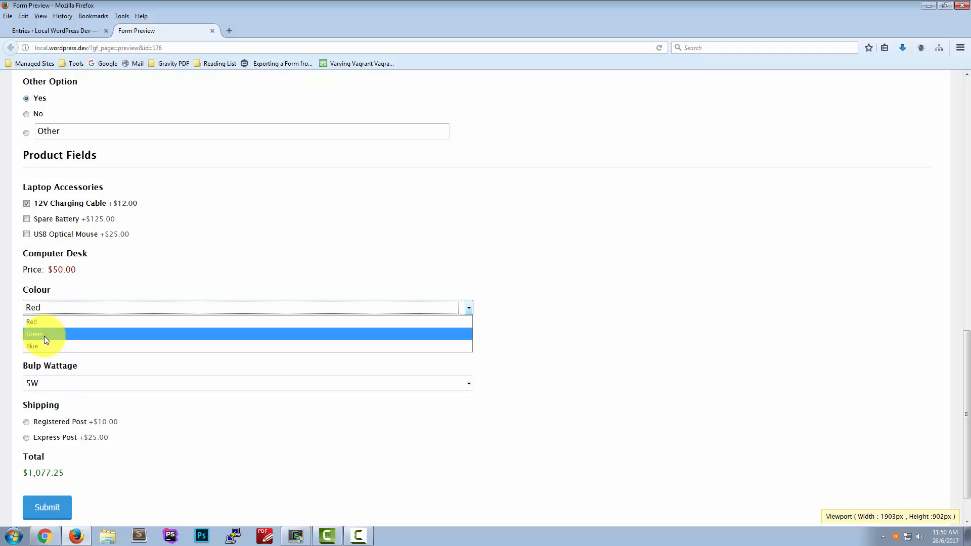
pyautogui.click(33, 333)
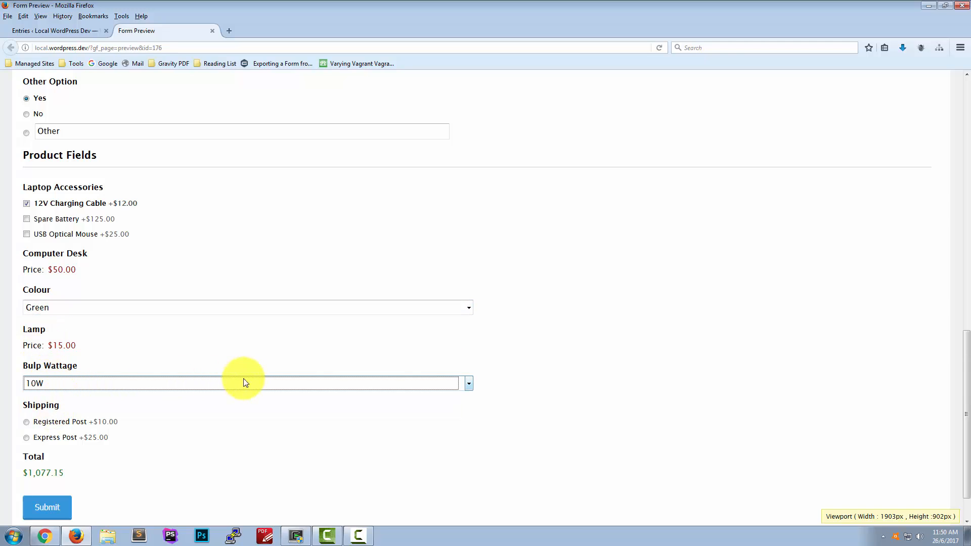
pyautogui.click(27, 422)
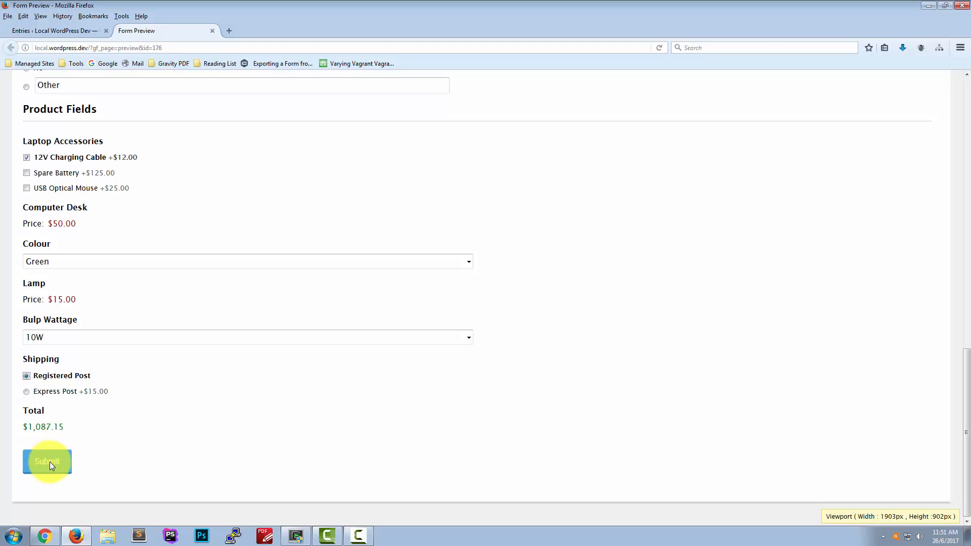
pyautogui.click(47, 461)
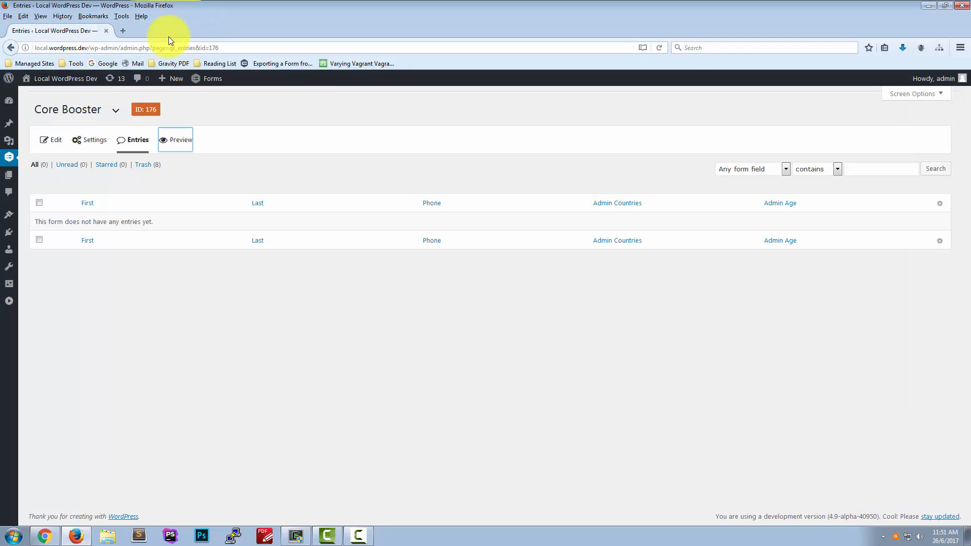
# Step: Refresh the entries list and bring up the new entry's Barot and Zadani PDFs in new tabs
pyautogui.click(136, 139)
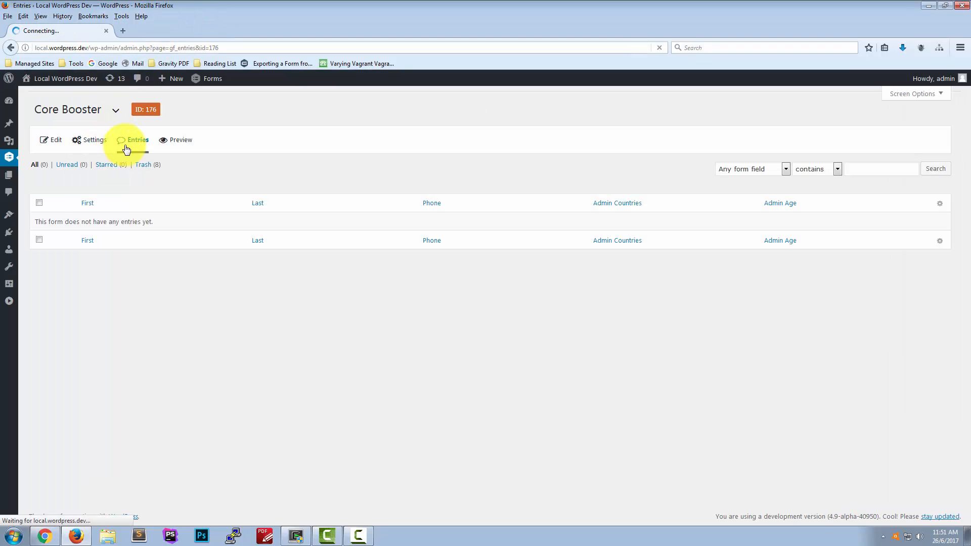
pyautogui.click(137, 140)
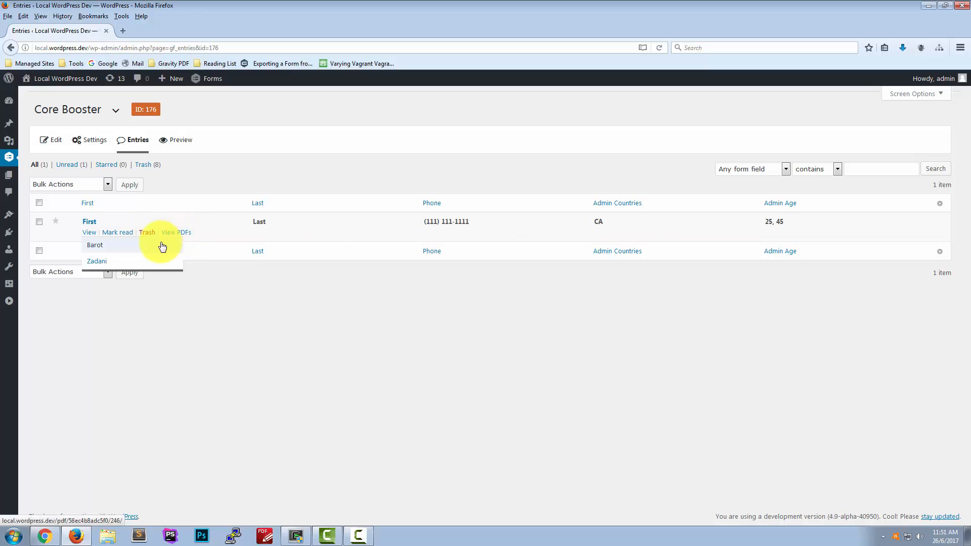
pyautogui.click(97, 261)
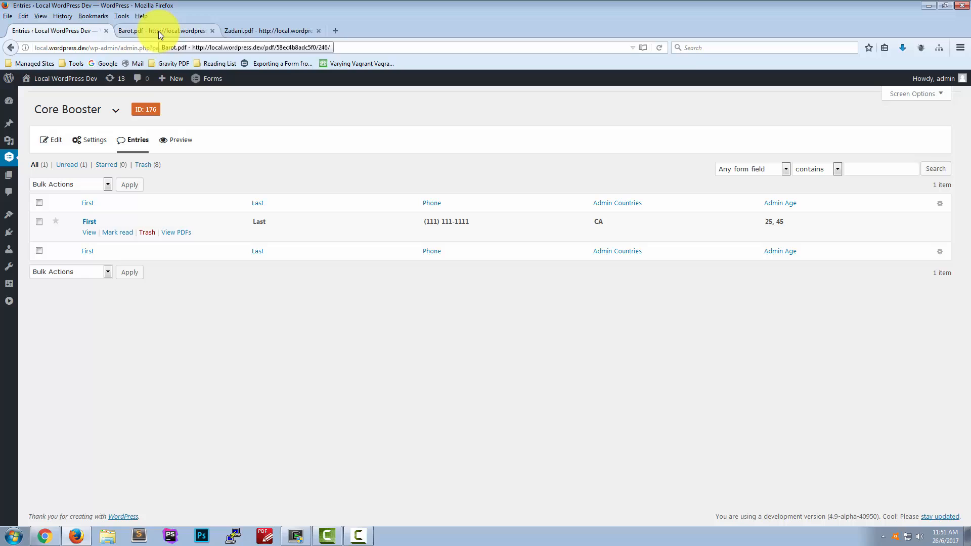
pyautogui.click(162, 30)
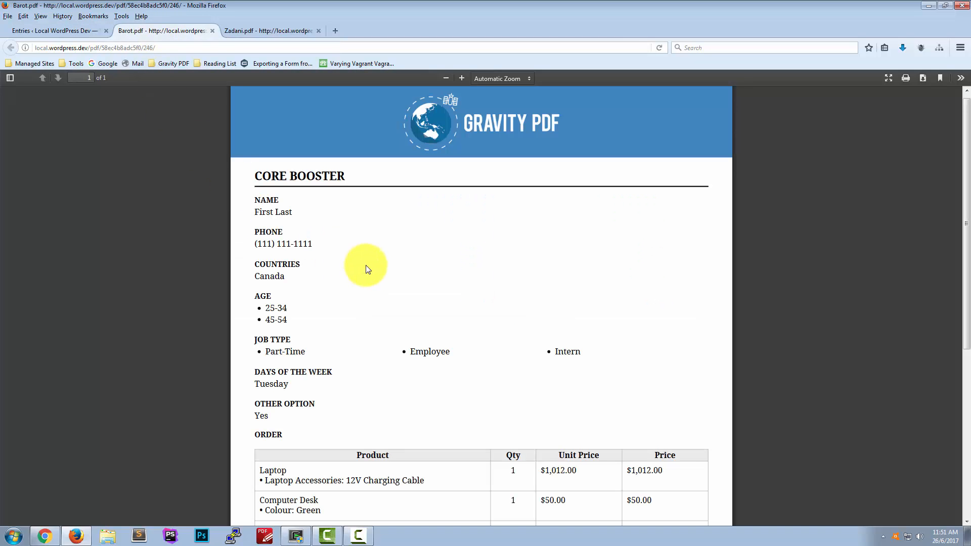
pyautogui.moveTo(585, 206)
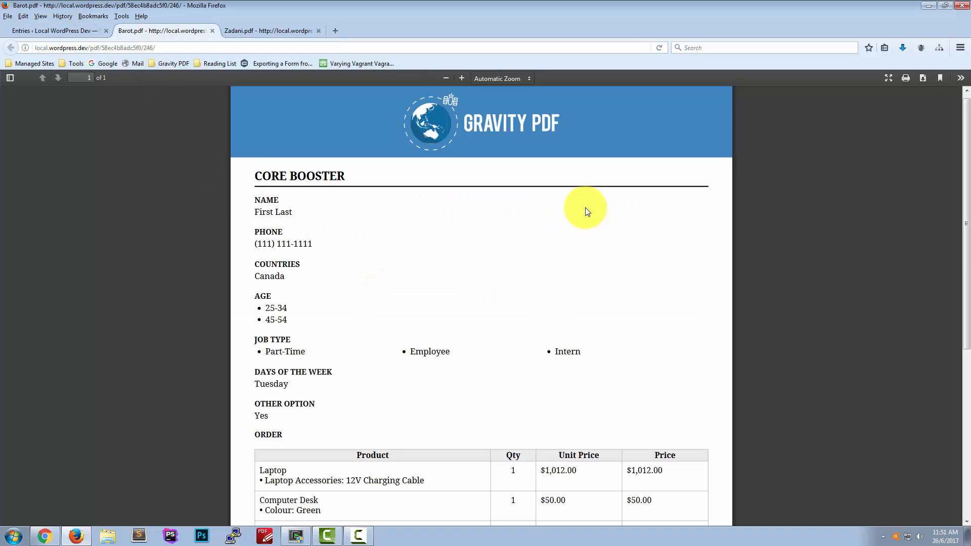
# Step: Review the generated Barot PDF and move on to Core Booster's PDF settings
pyautogui.scroll(-3)
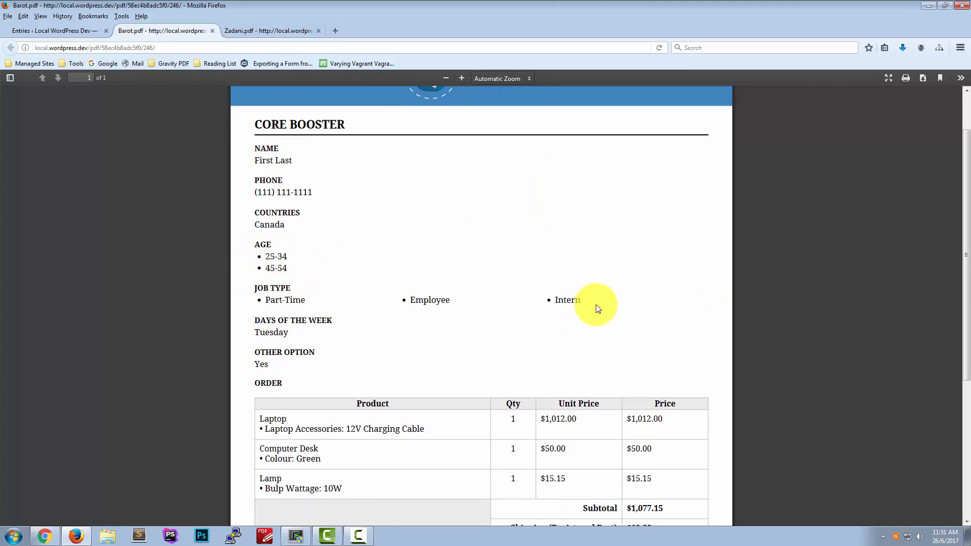
pyautogui.scroll(3)
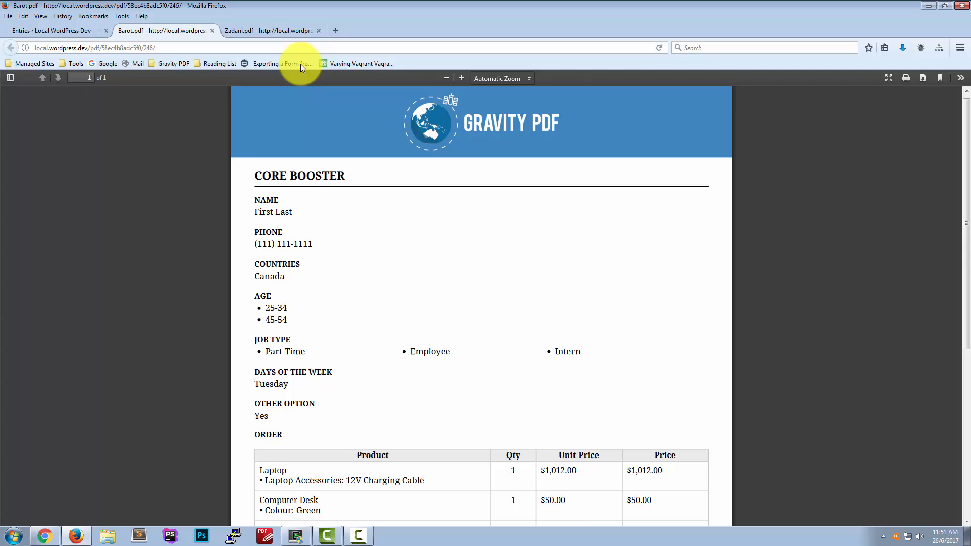
pyautogui.click(268, 30)
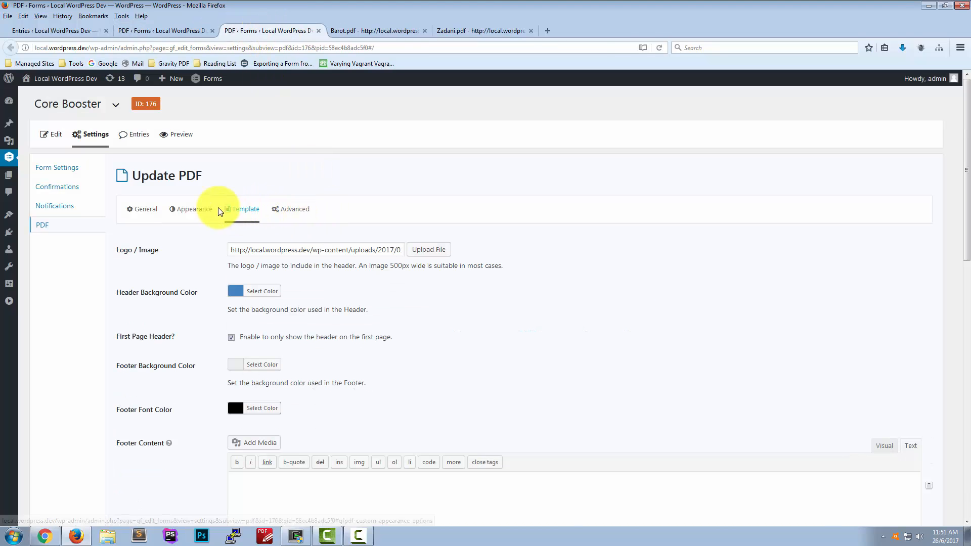
# Step: Tick Show Field Options for radio, checkbox, select and multiselect in Barot's settings and update the PDF
pyautogui.scroll(-3)
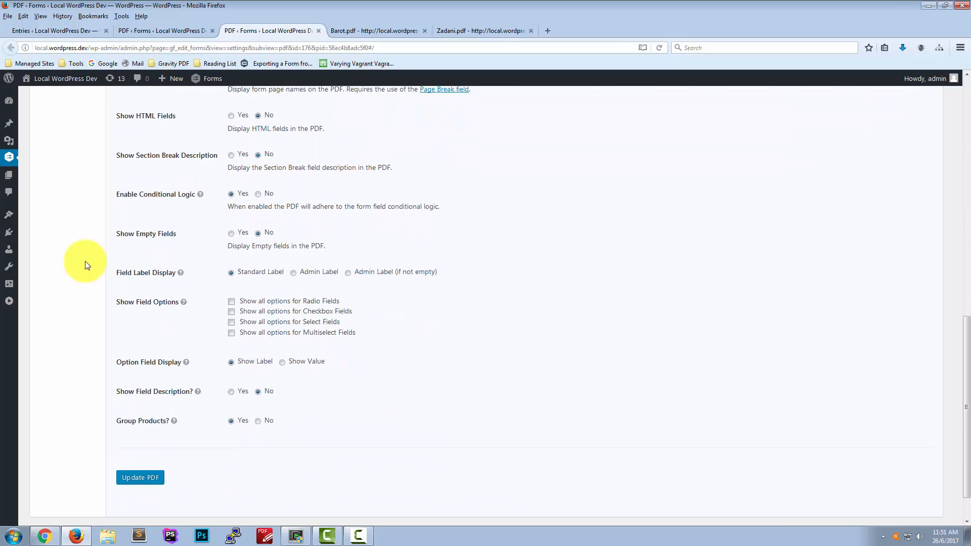
pyautogui.scroll(-3)
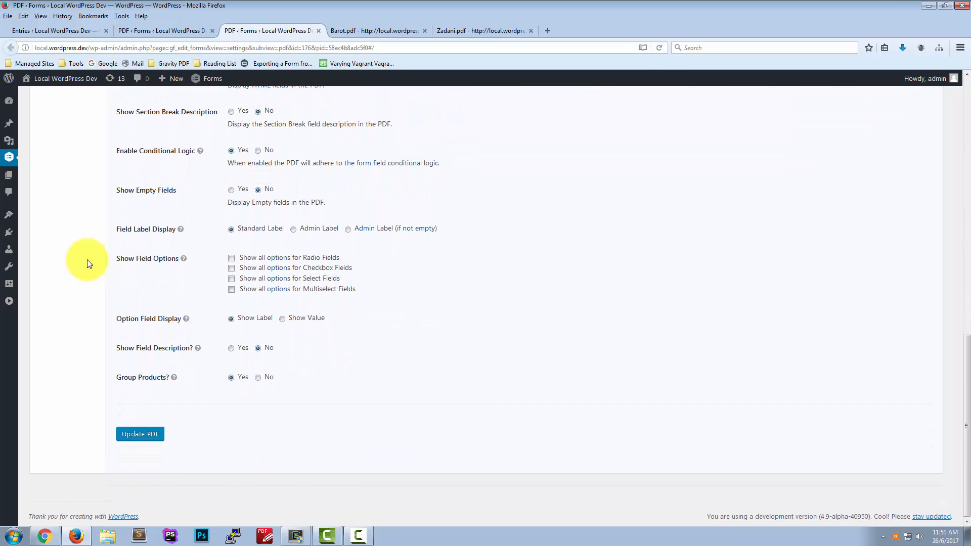
pyautogui.moveTo(176, 259)
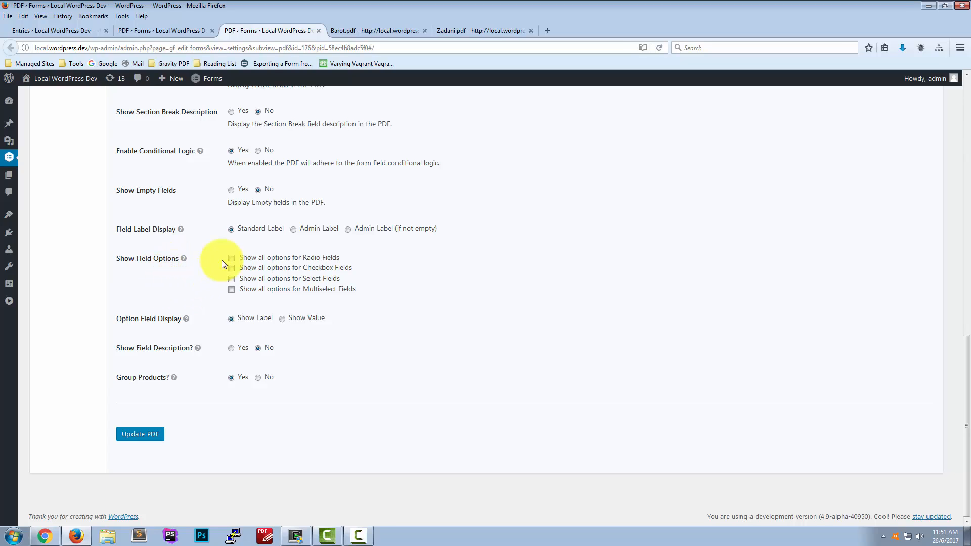
pyautogui.moveTo(325, 261)
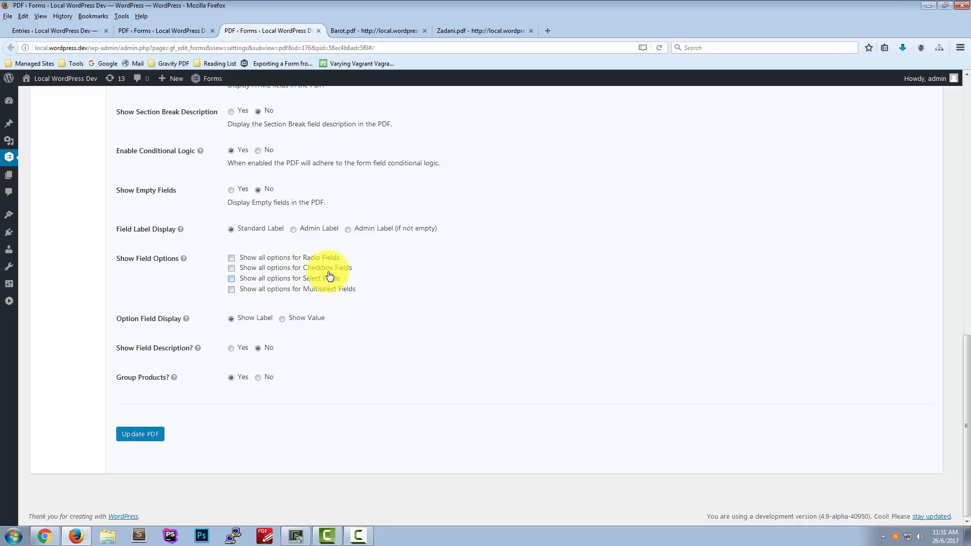
pyautogui.click(231, 258)
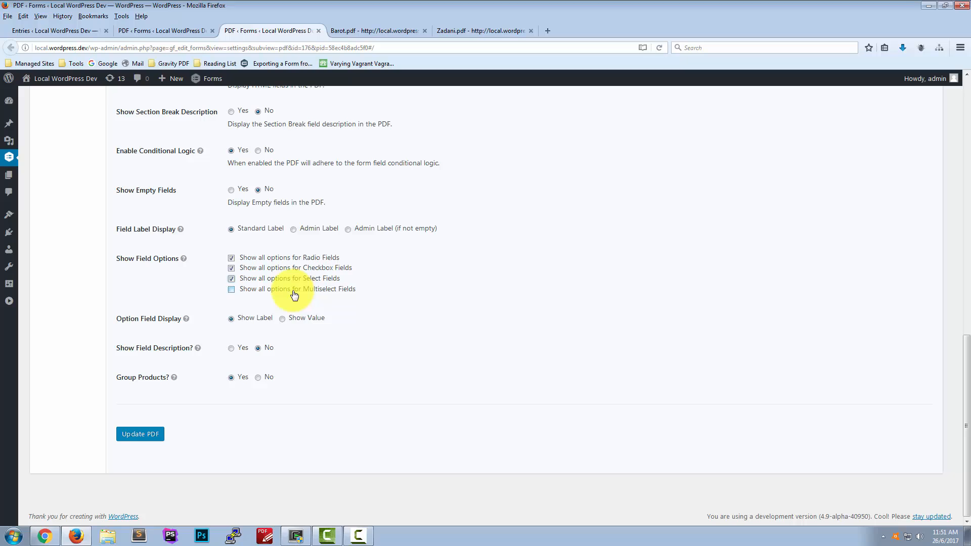
pyautogui.click(139, 434)
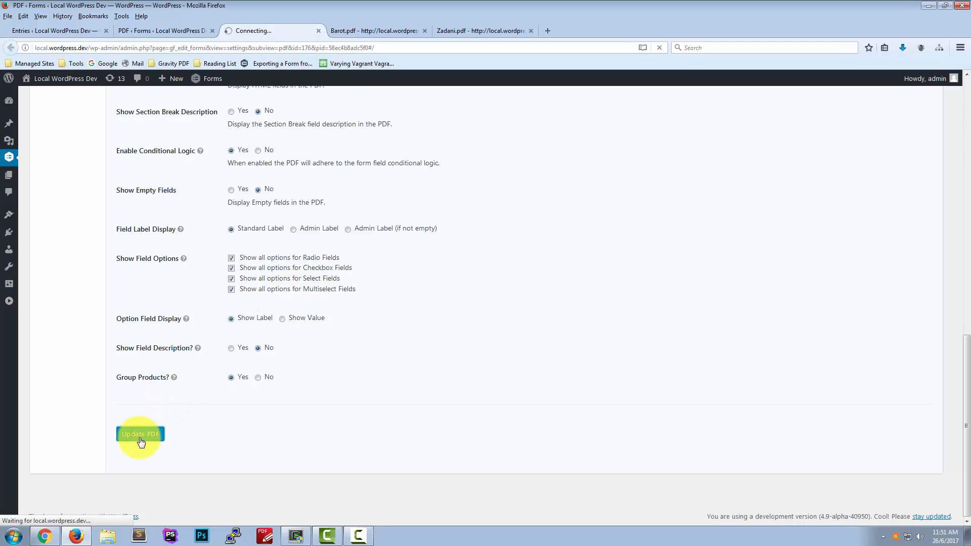
pyautogui.click(140, 434)
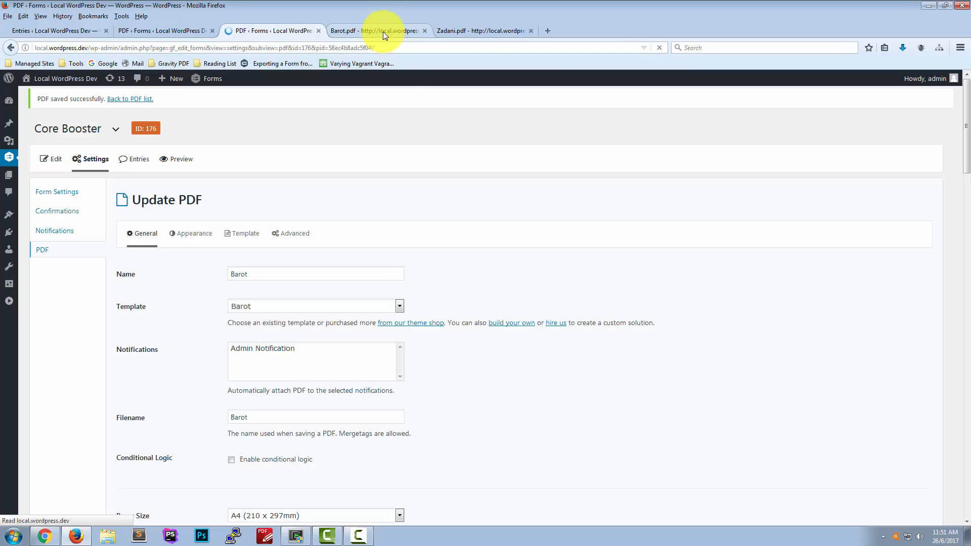
# Step: Scroll through the regenerated Barot PDF listing every country, age, job type and day option with chosen ones ticked
pyautogui.click(374, 31)
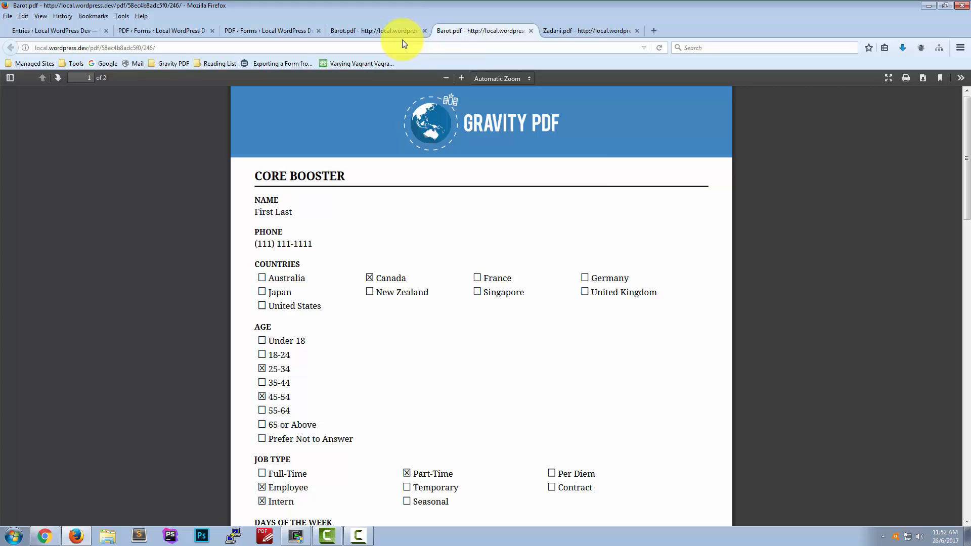
pyautogui.scroll(-3)
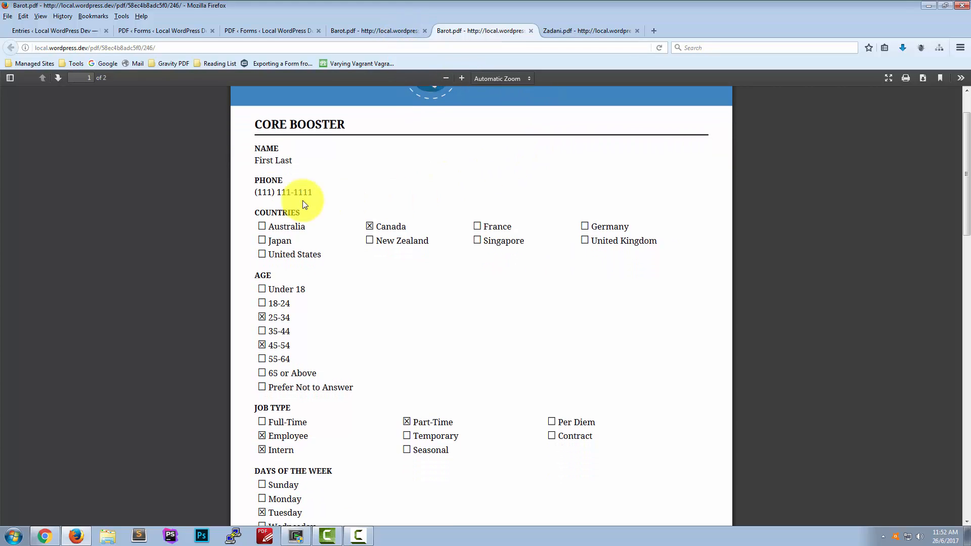
pyautogui.scroll(-3)
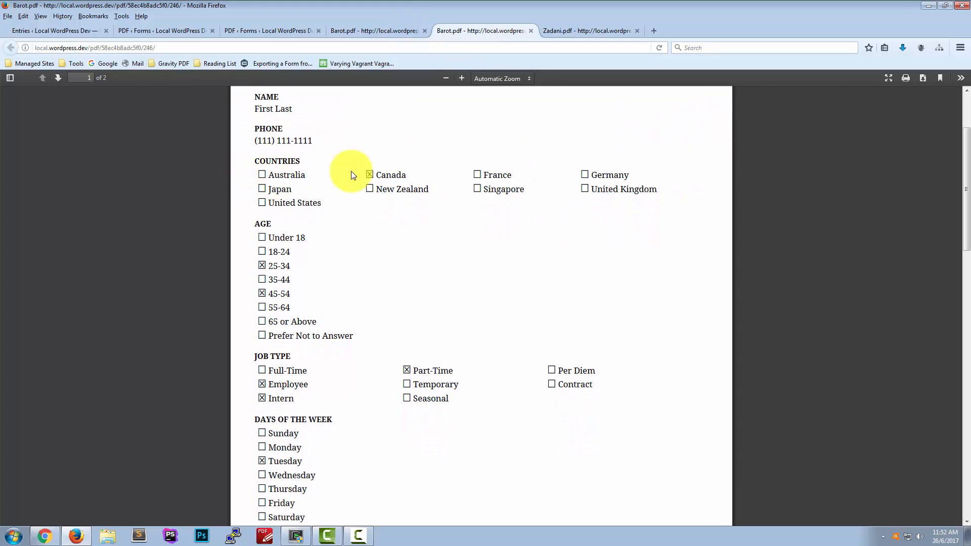
pyautogui.moveTo(432, 174)
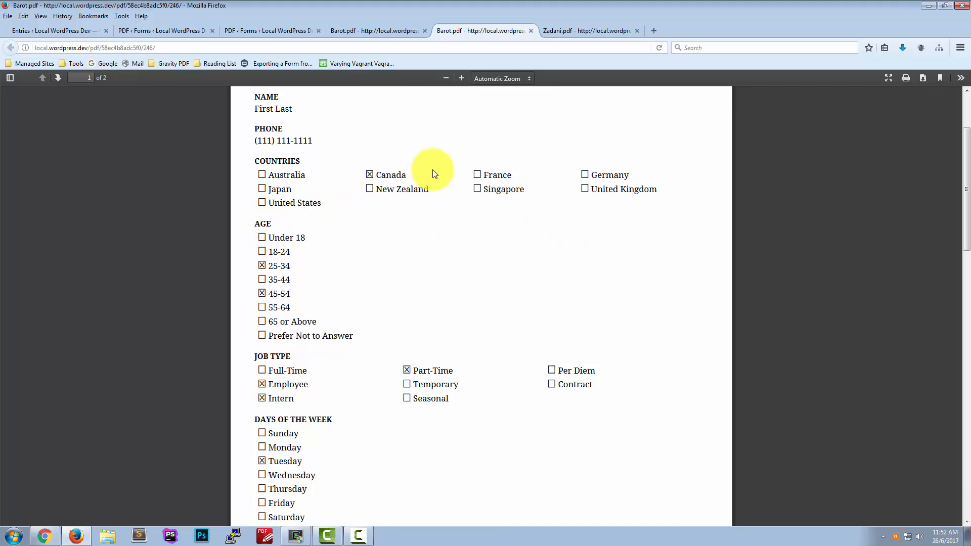
pyautogui.scroll(-3)
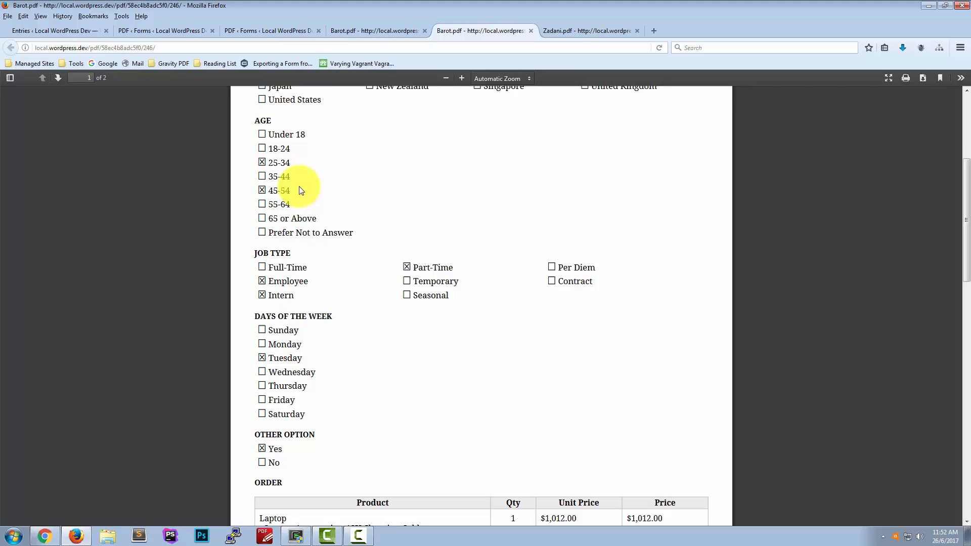
pyautogui.scroll(-3)
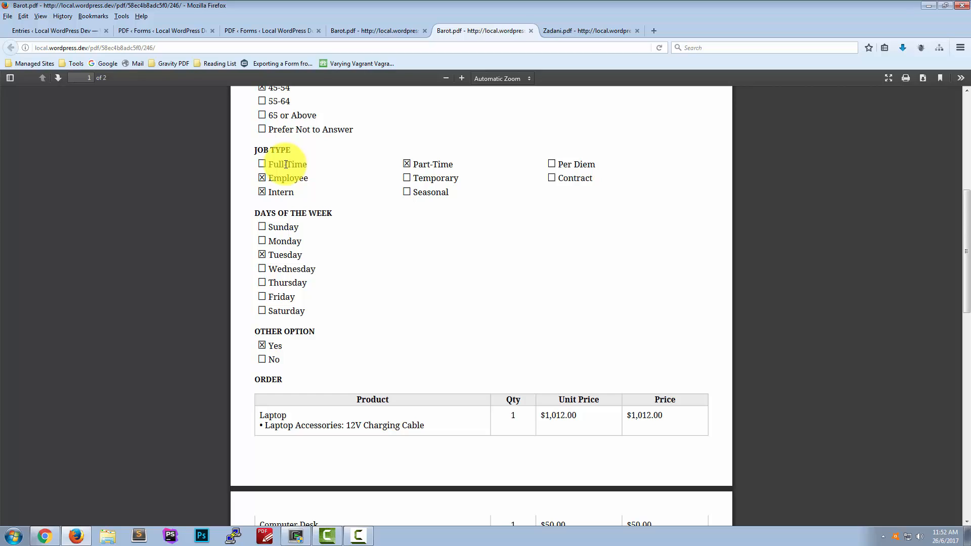
pyautogui.moveTo(581, 163)
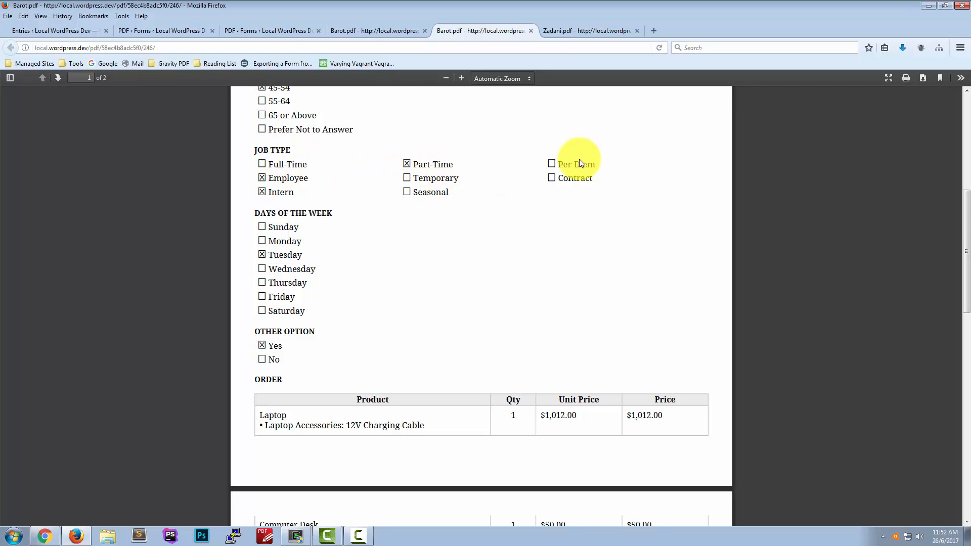
pyautogui.scroll(-3)
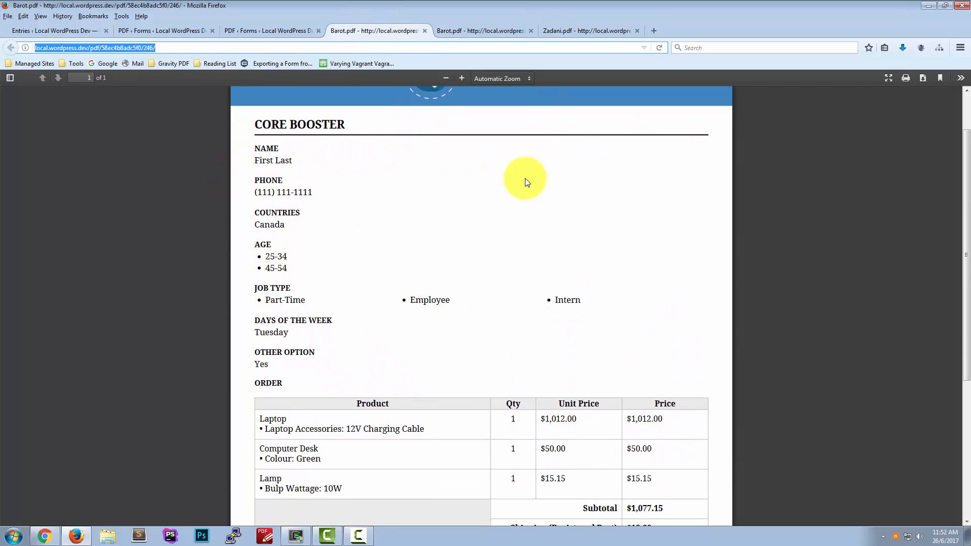
pyautogui.moveTo(465, 32)
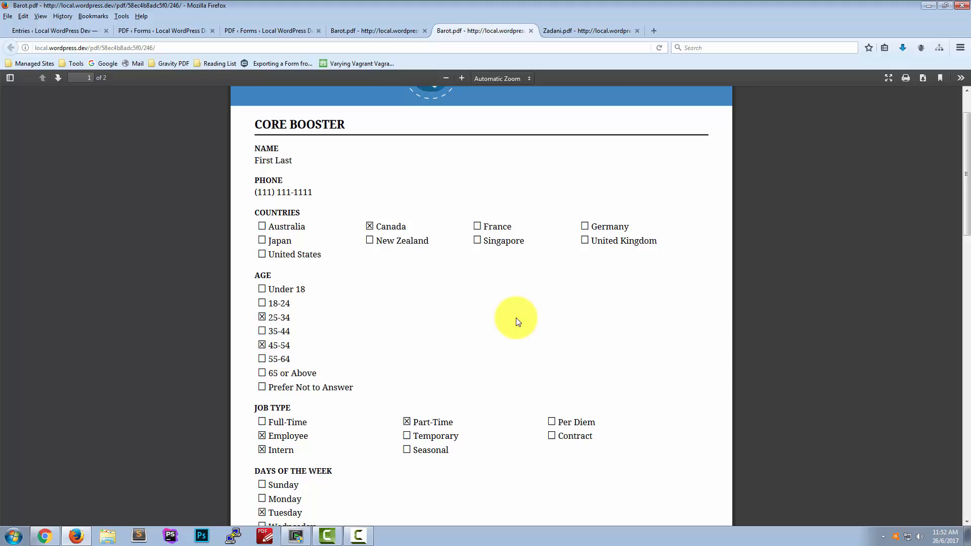
# Step: From the form's PDF list, edit the Zadani PDF and scroll to its Show Field Options
pyautogui.click(157, 31)
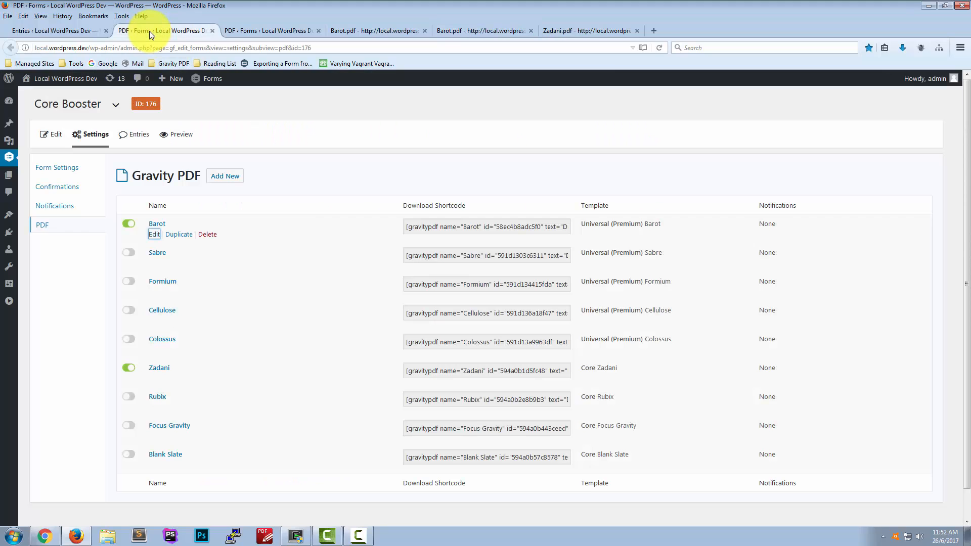
pyautogui.click(154, 378)
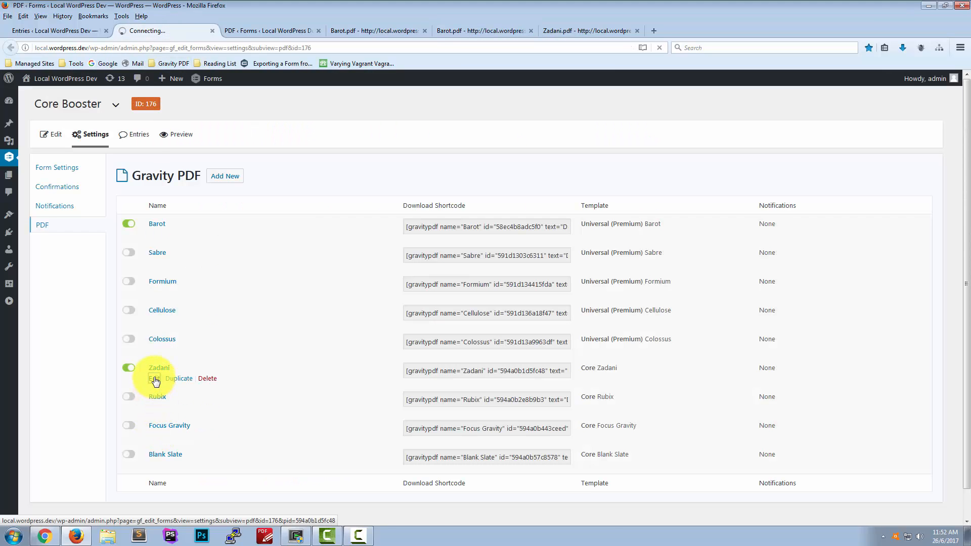
pyautogui.click(155, 378)
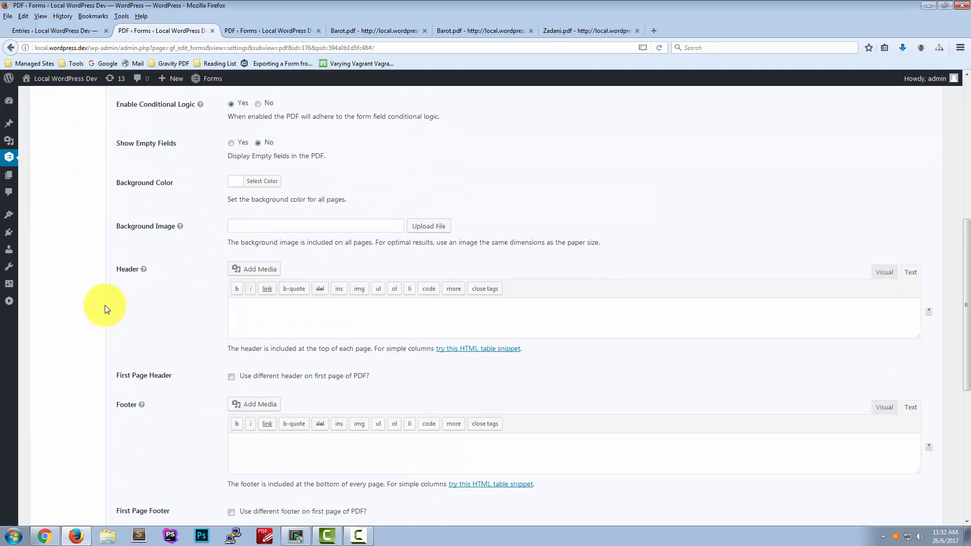
pyautogui.scroll(-3)
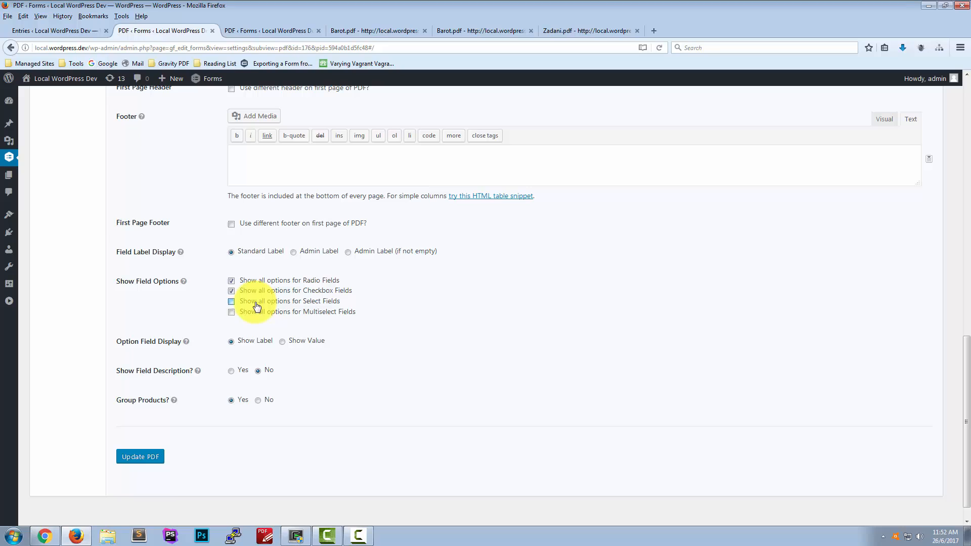